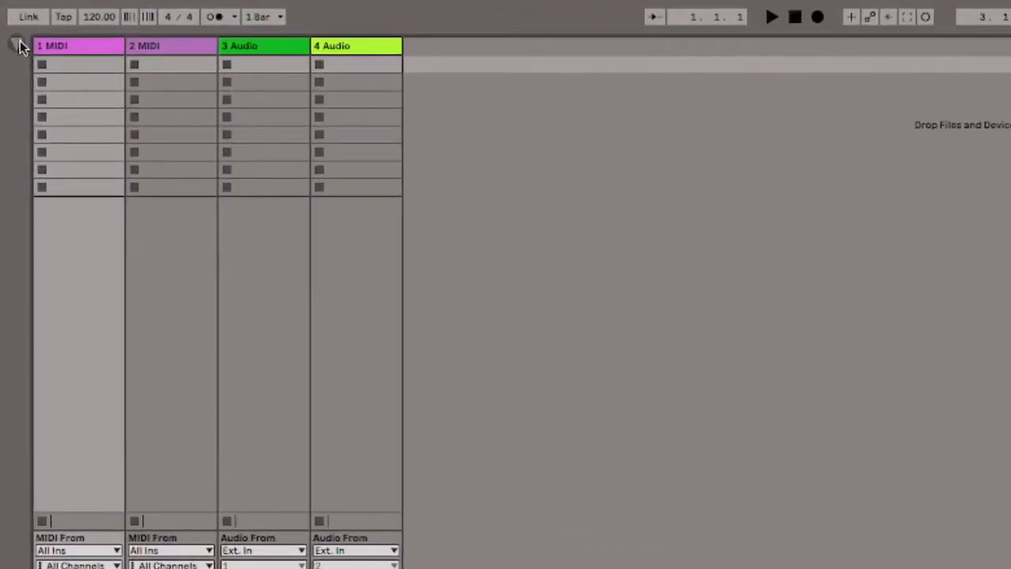
Step: Show the browser beside the Session View with the Sounds category selected
left_click(17, 46)
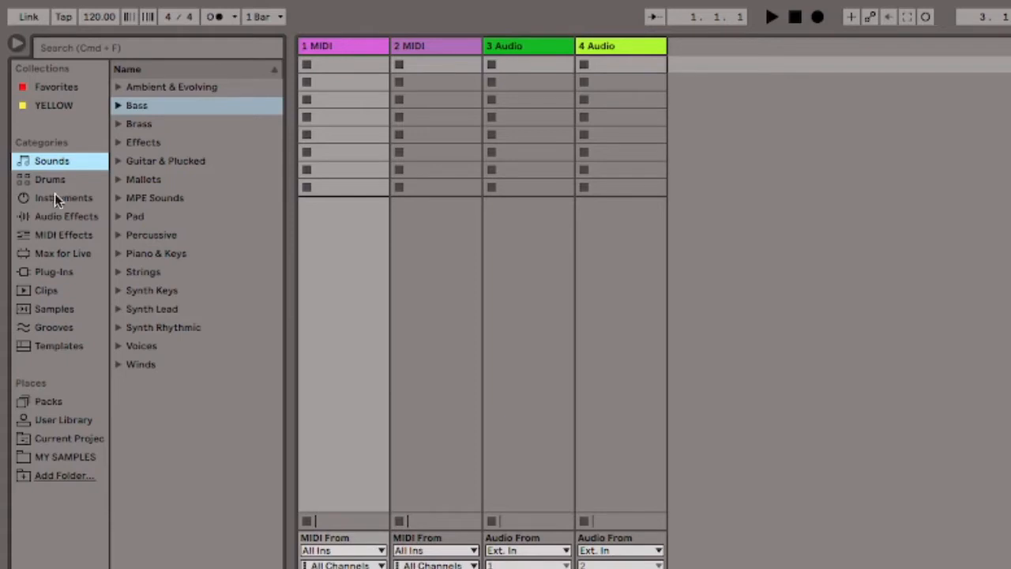
mouse_move(62, 238)
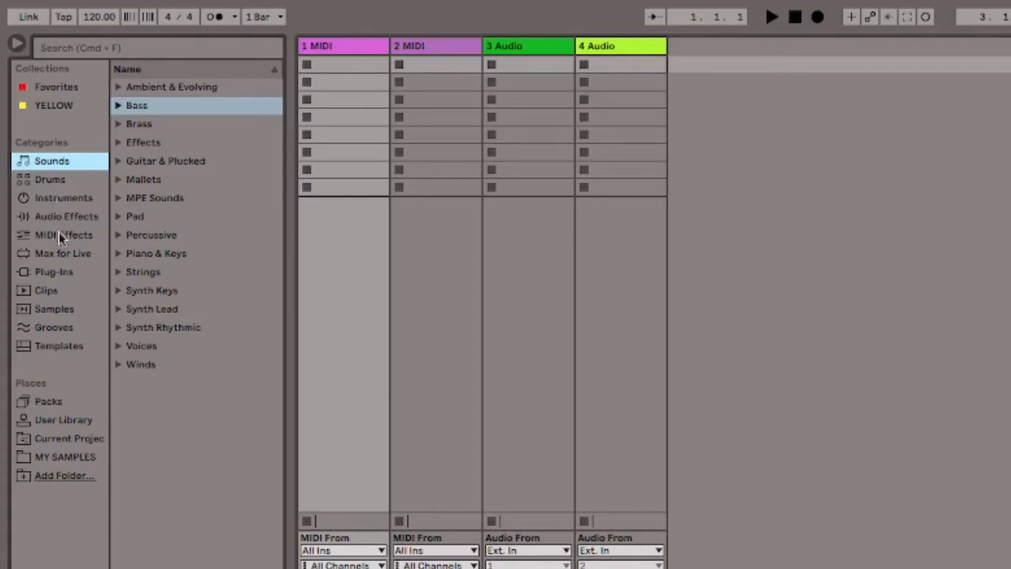
mouse_move(55, 274)
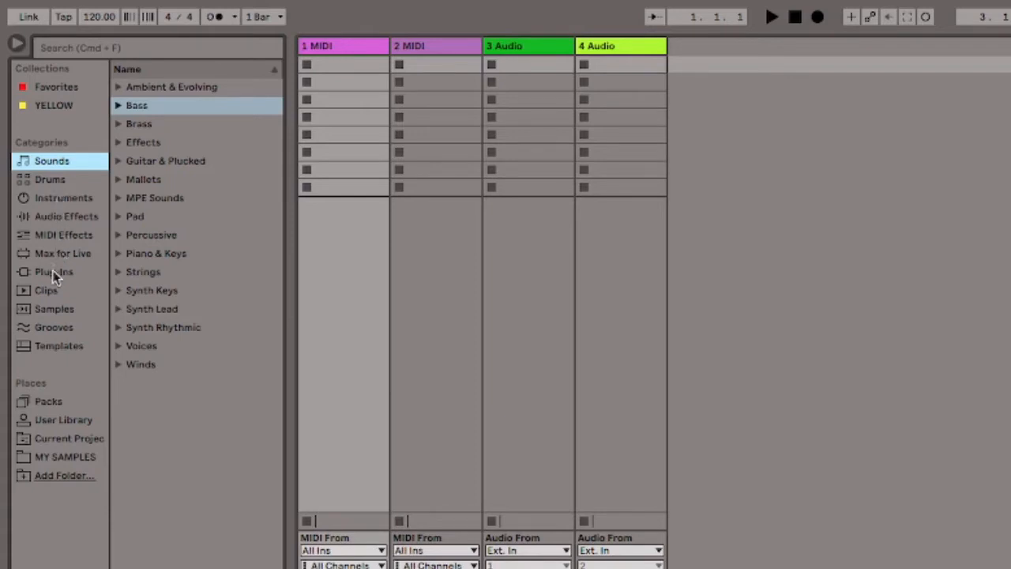
mouse_move(55, 313)
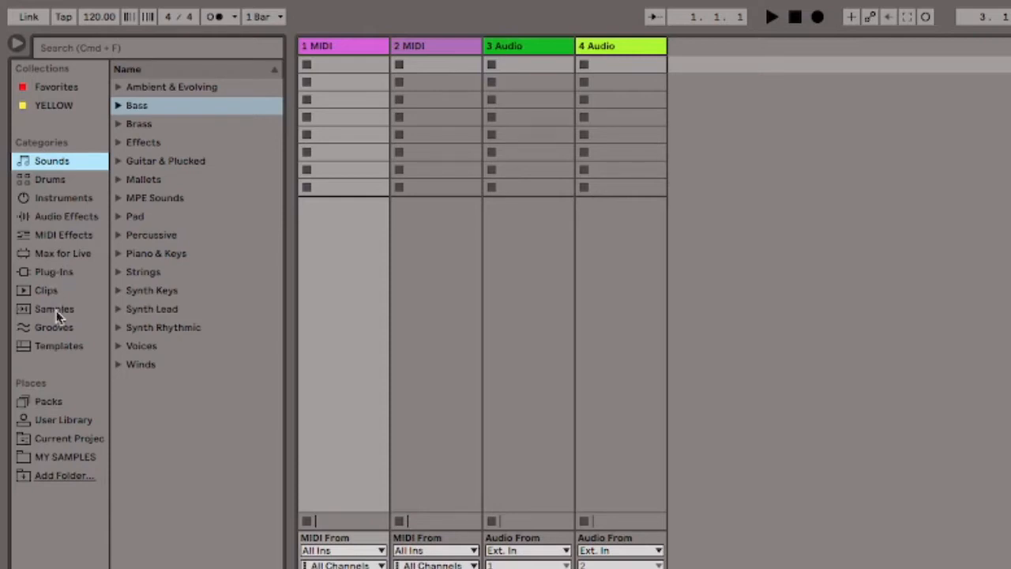
mouse_move(63, 351)
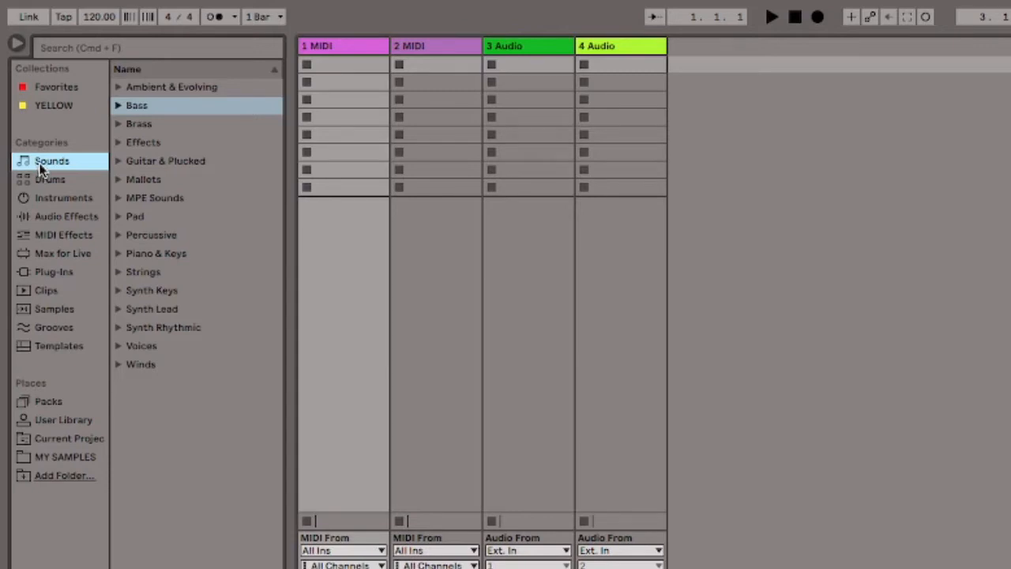
mouse_move(76, 155)
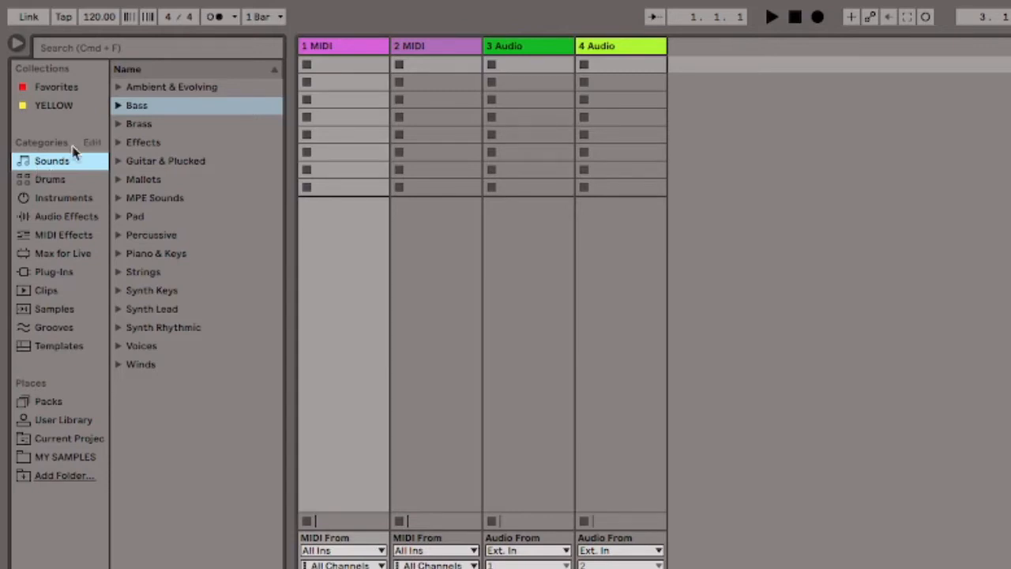
mouse_move(60, 174)
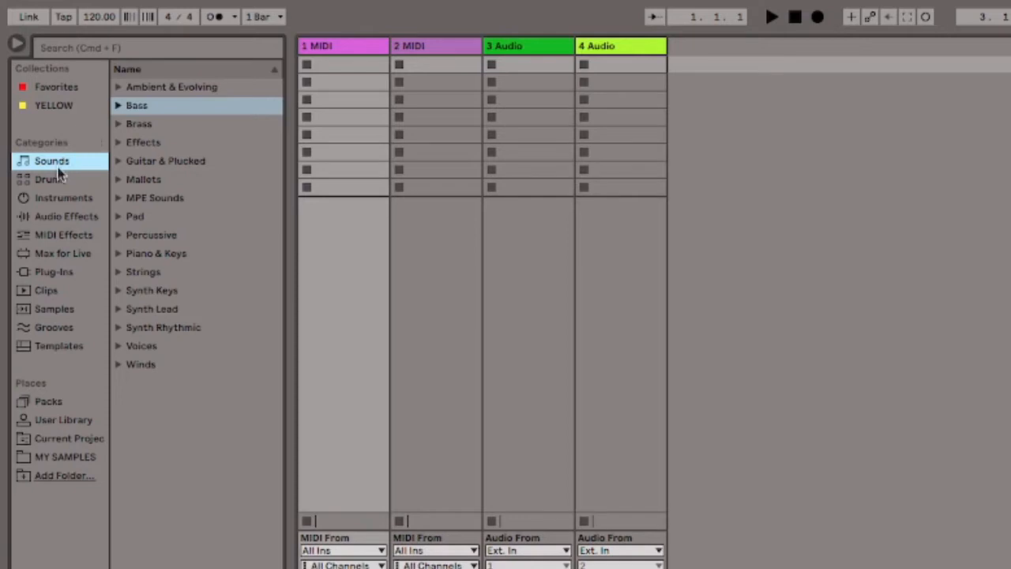
Step: Browse the Drums, Instruments and Audio Effects categories in the browser
left_click(49, 178)
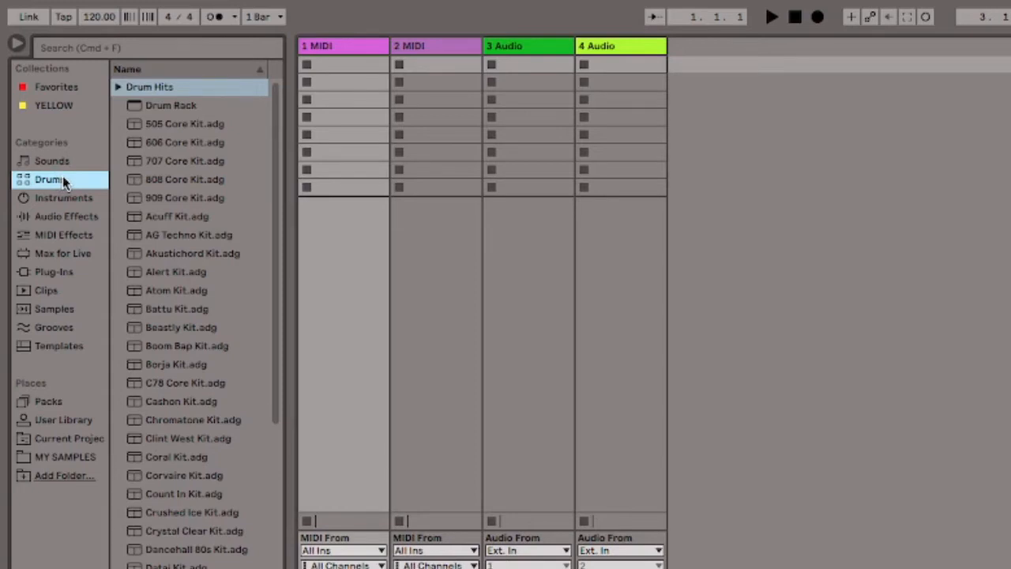
scroll("down", 3)
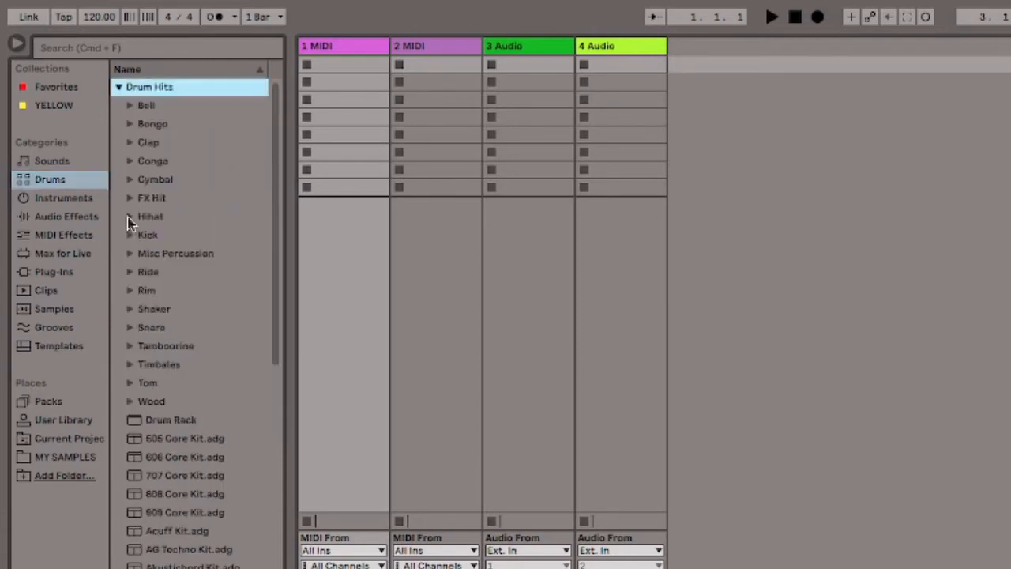
left_click(63, 197)
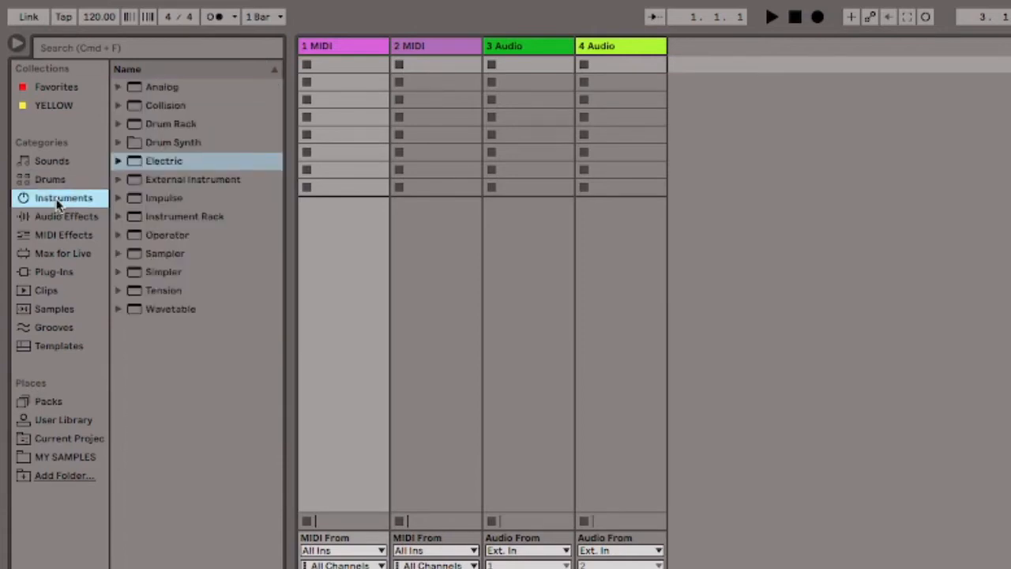
mouse_move(63, 219)
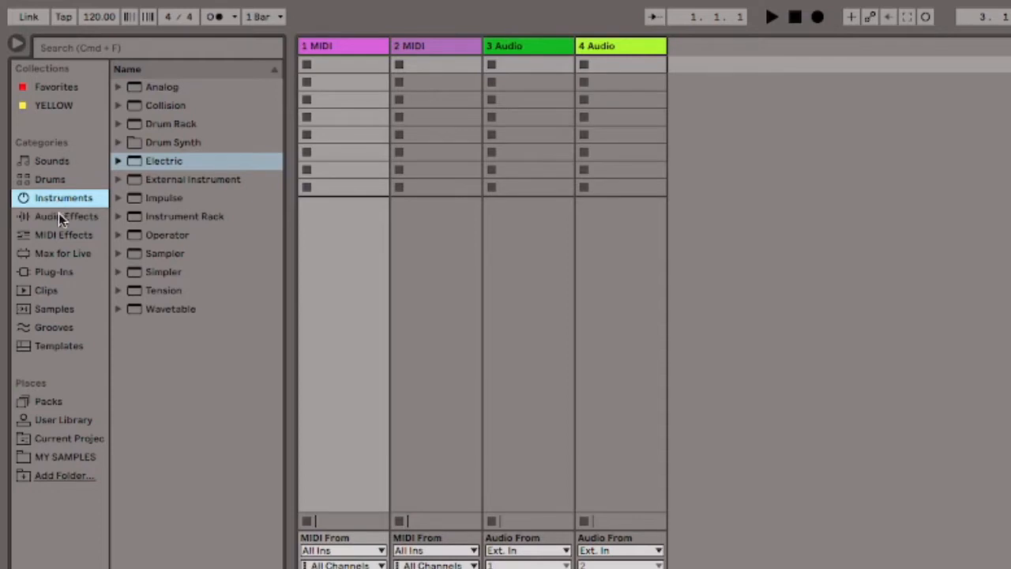
left_click(66, 214)
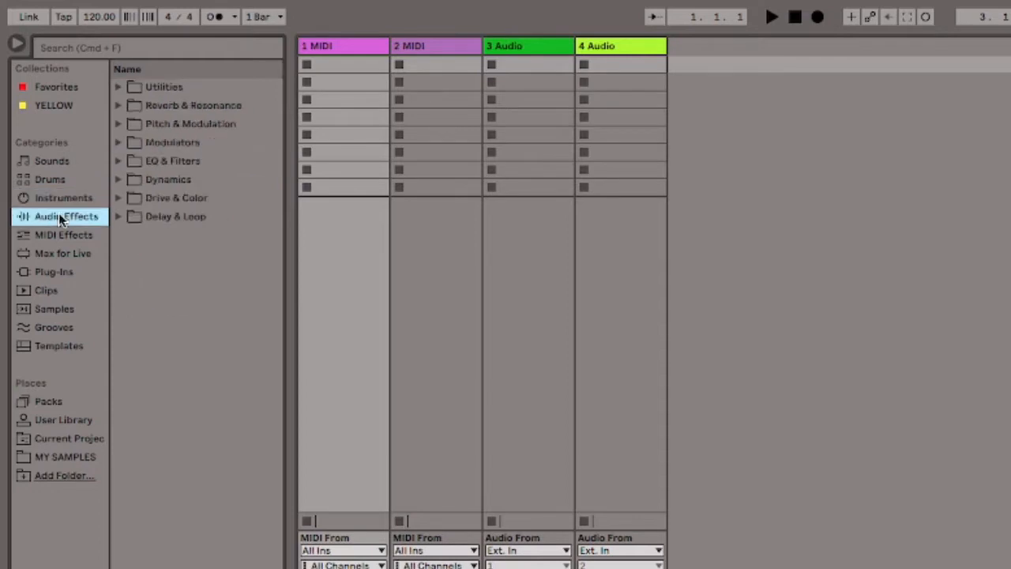
mouse_move(63, 234)
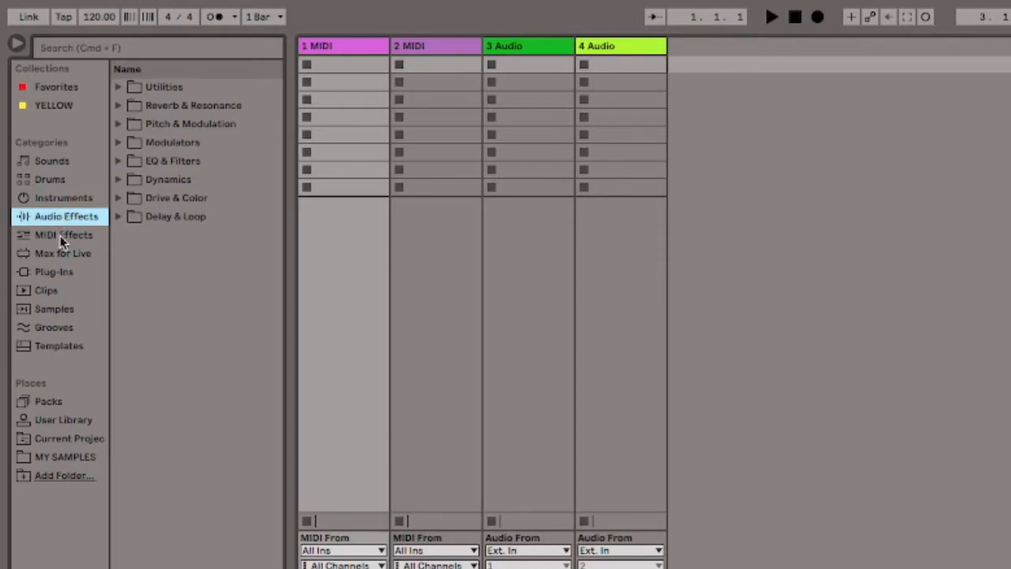
Step: Browse MIDI Effects, Max for Live and Plug-Ins, then land on the Clips library
left_click(63, 234)
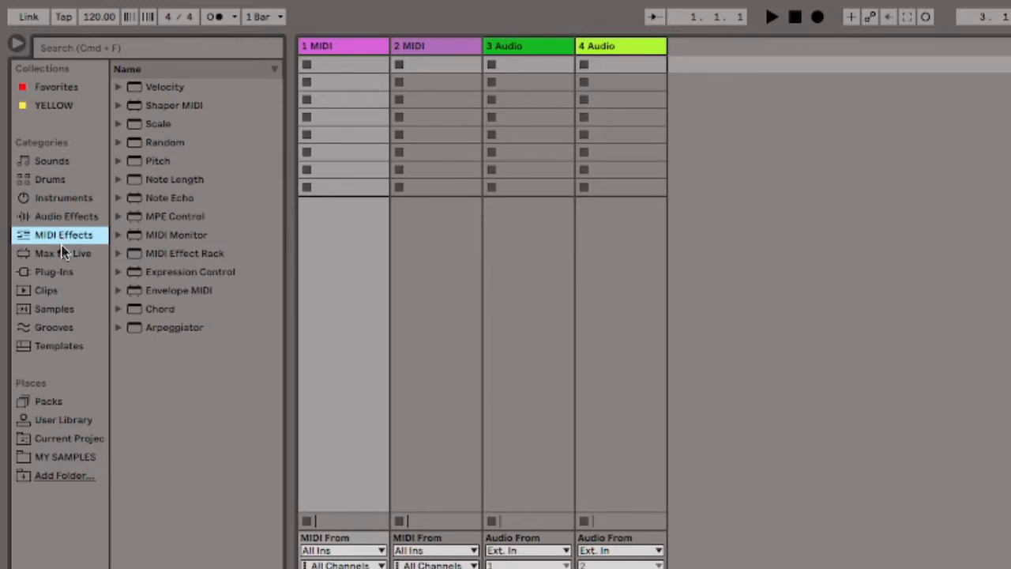
left_click(63, 253)
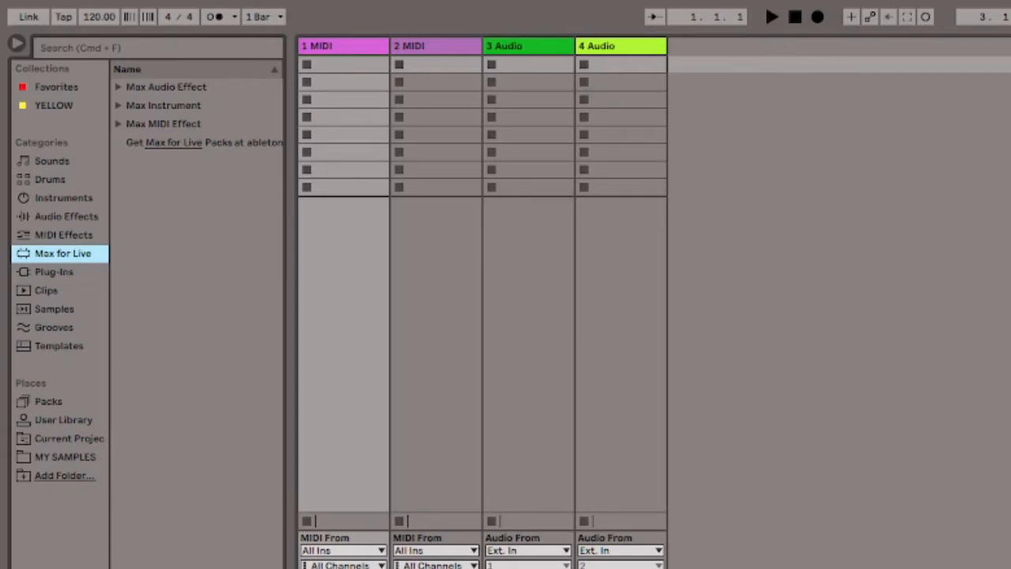
left_click(54, 271)
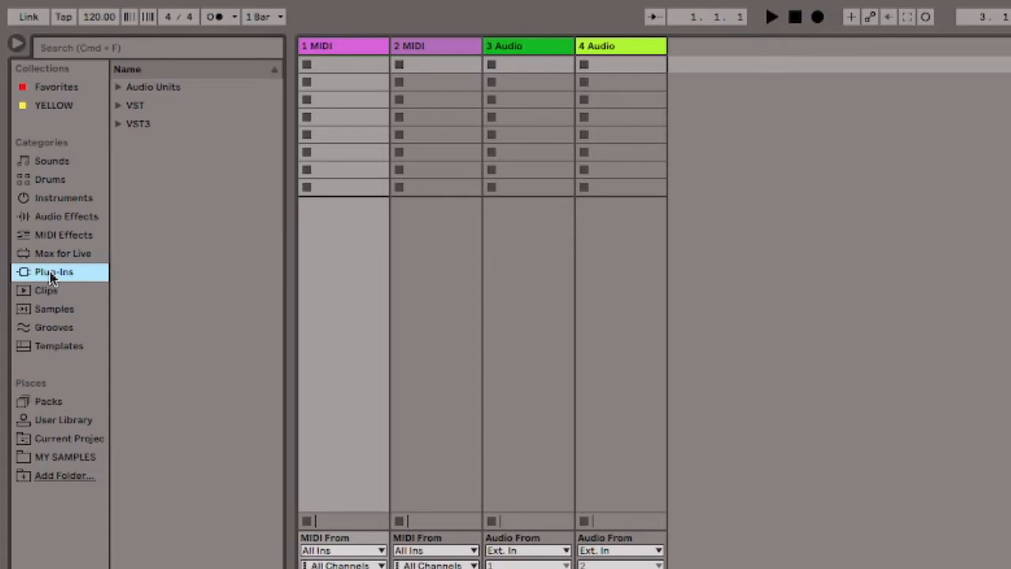
left_click(46, 290)
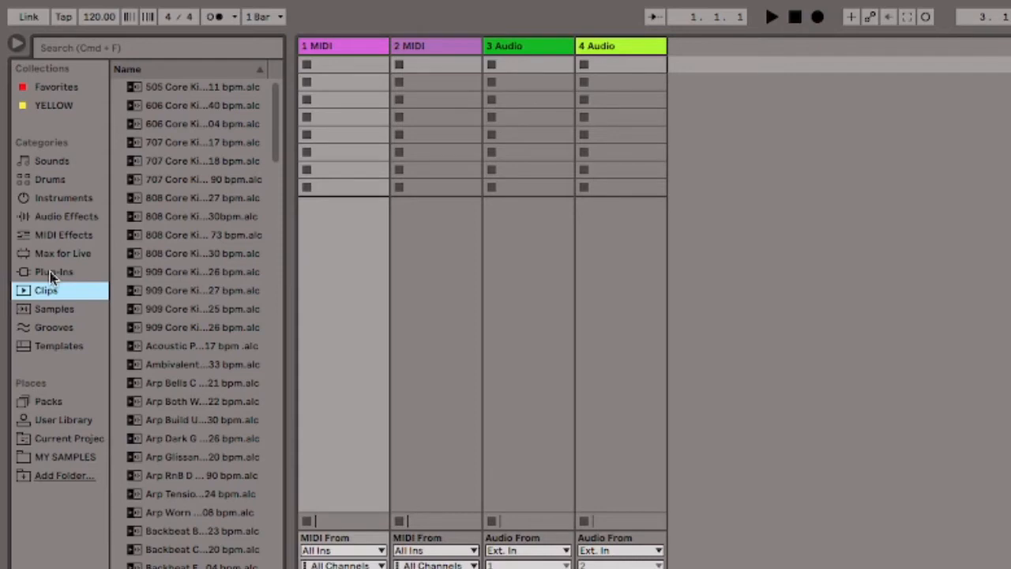
Step: Browse Samples, Grooves and Templates, then show Packs with Core Library and 38 available packs
left_click(53, 308)
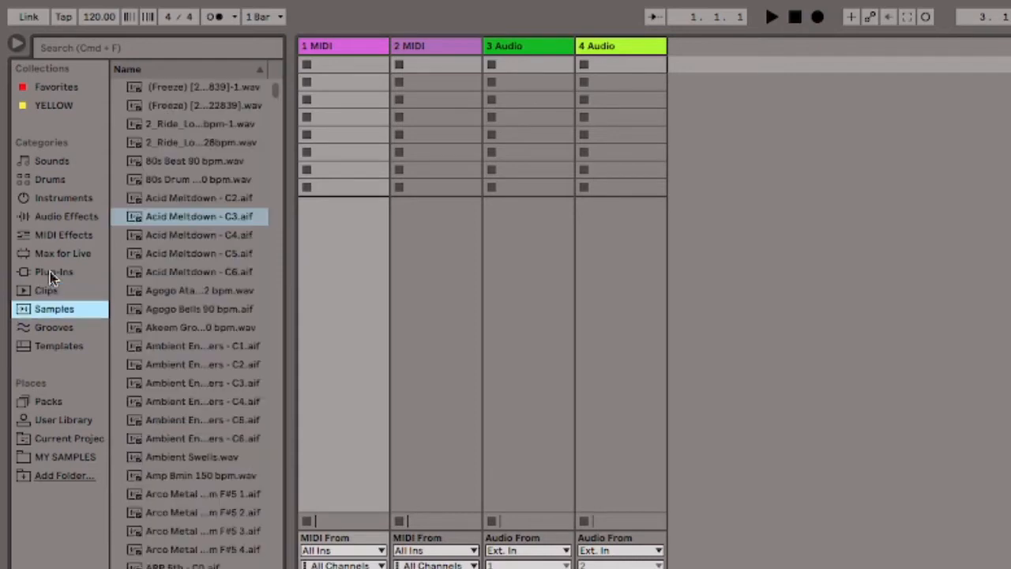
left_click(53, 327)
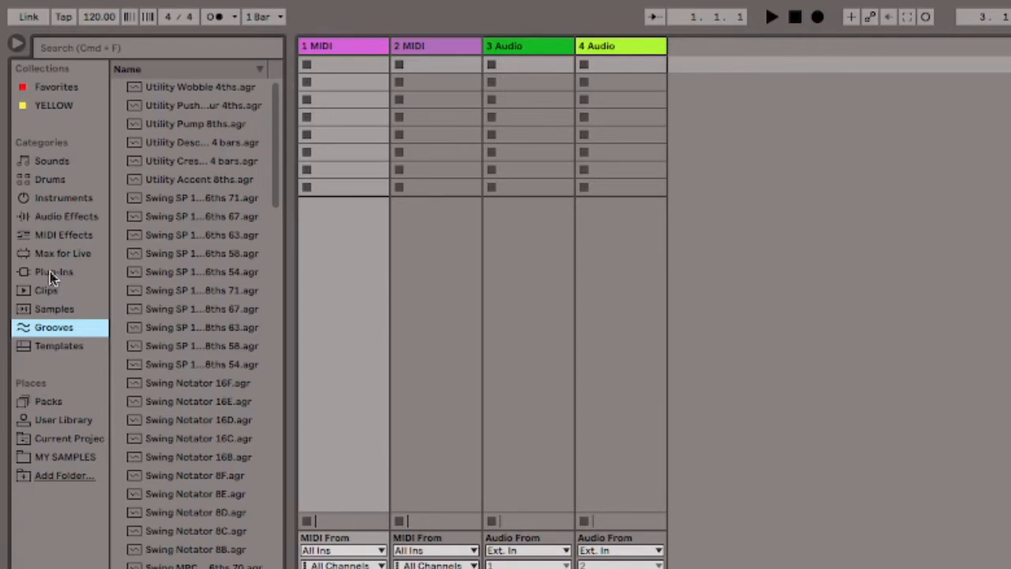
left_click(59, 345)
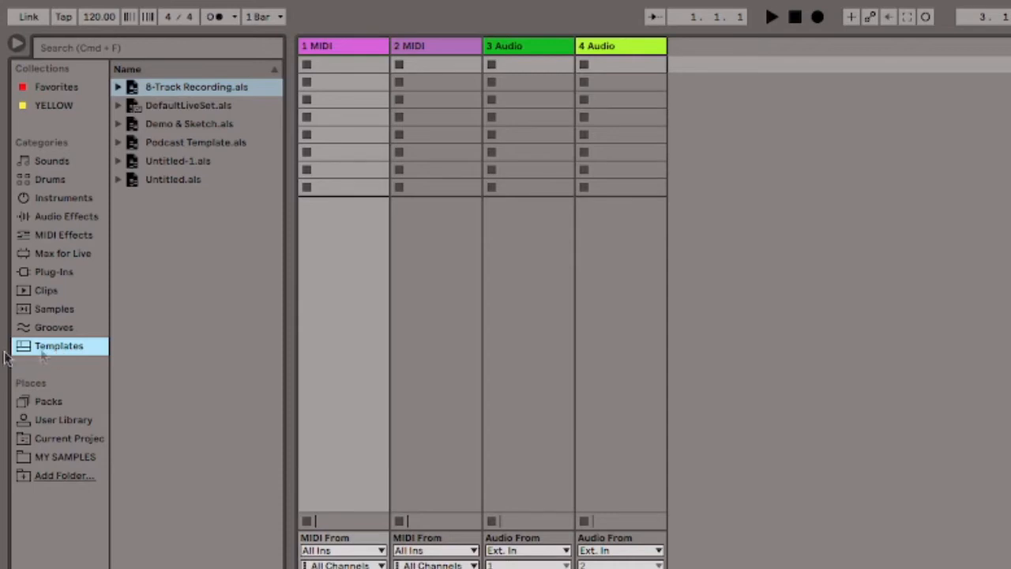
mouse_move(850, 282)
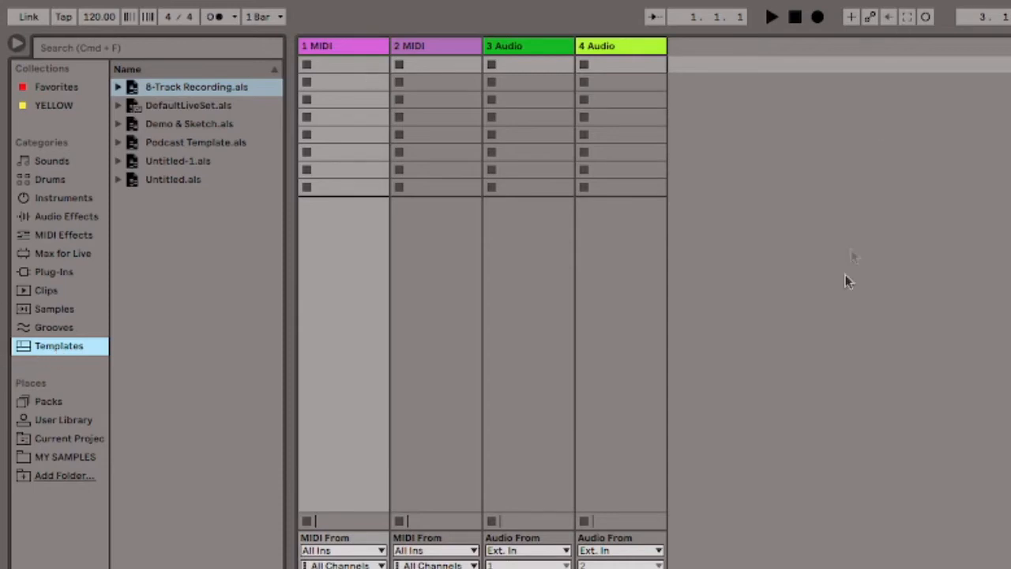
mouse_move(35, 387)
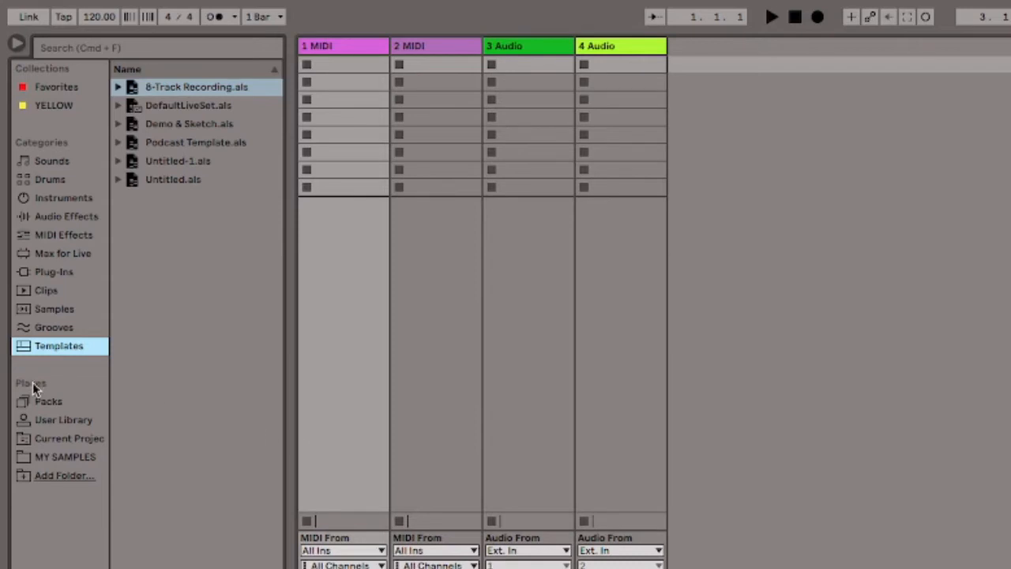
mouse_move(32, 392)
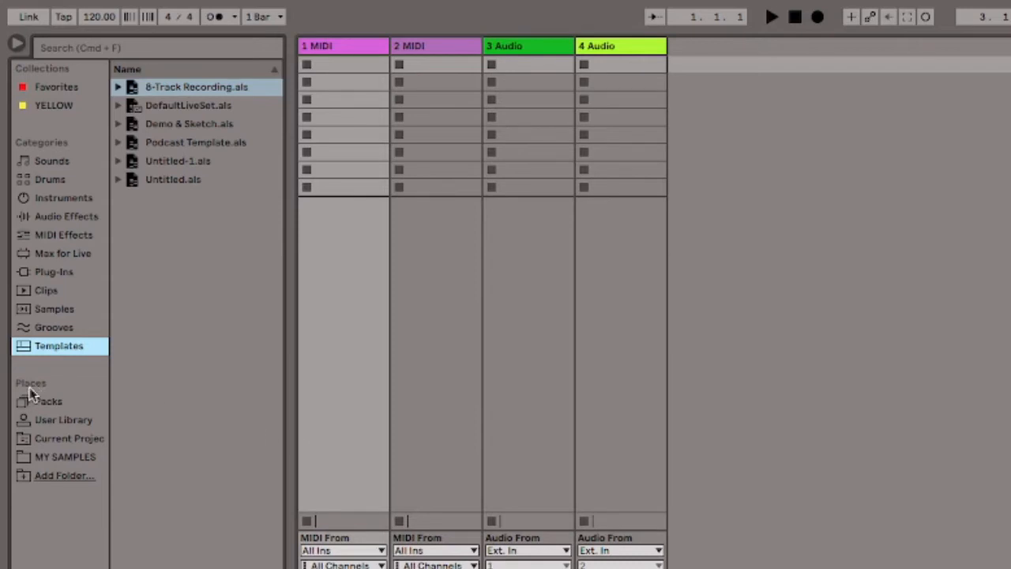
left_click(47, 402)
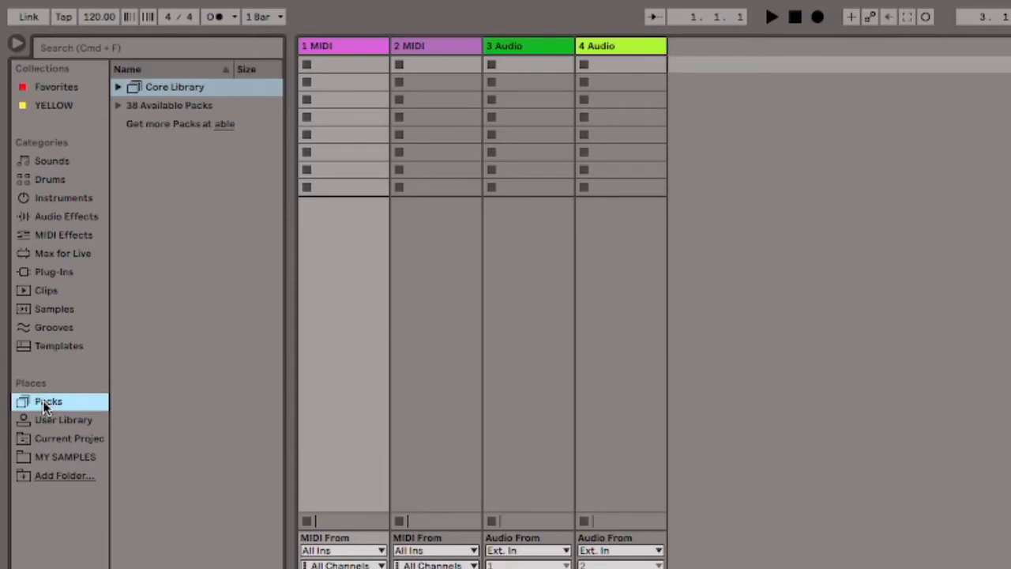
Step: Browse the Current Project, MY SAMPLES, Packs and User Library places
left_click(70, 439)
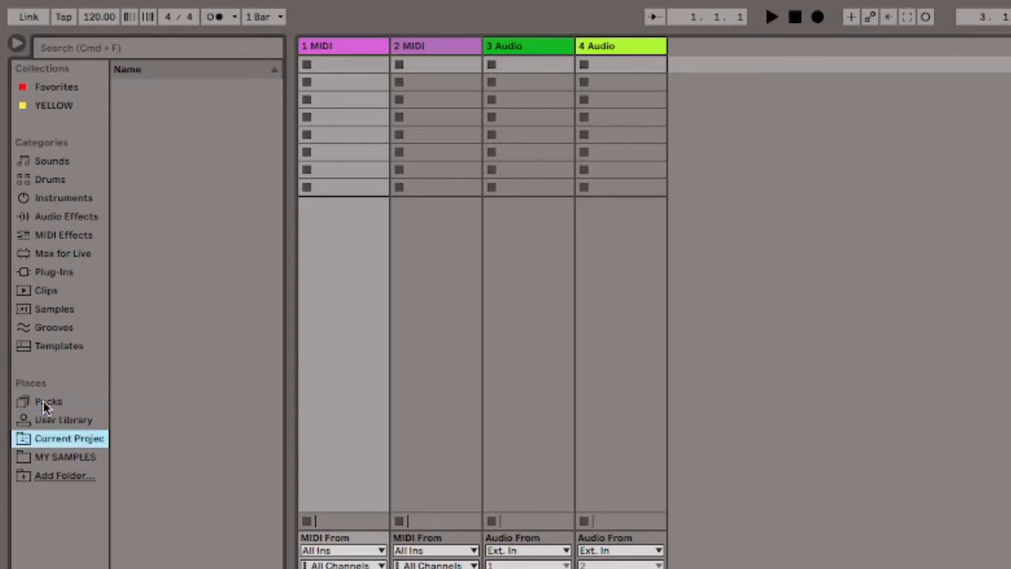
left_click(65, 456)
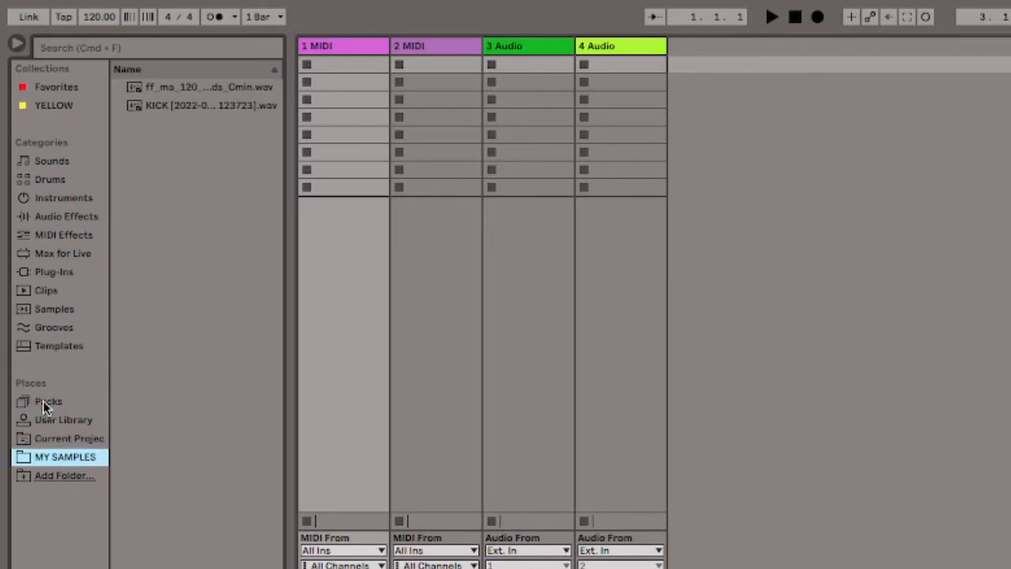
mouse_move(46, 420)
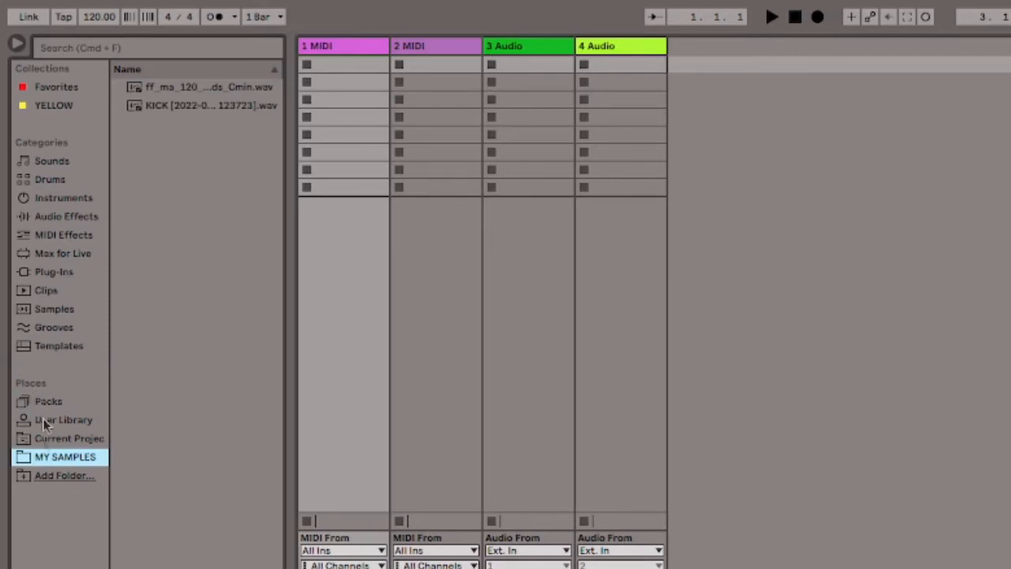
mouse_move(51, 484)
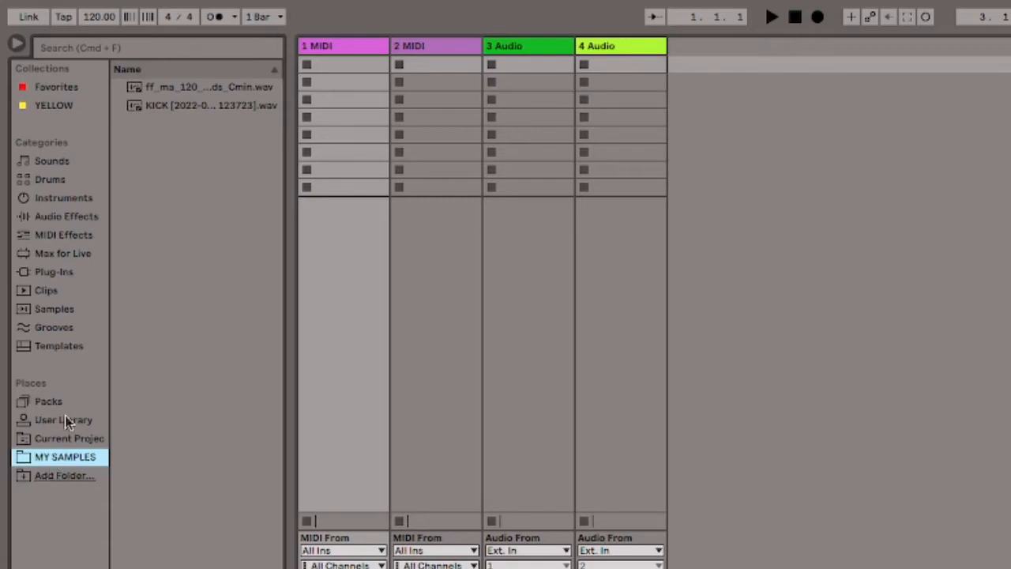
left_click(47, 401)
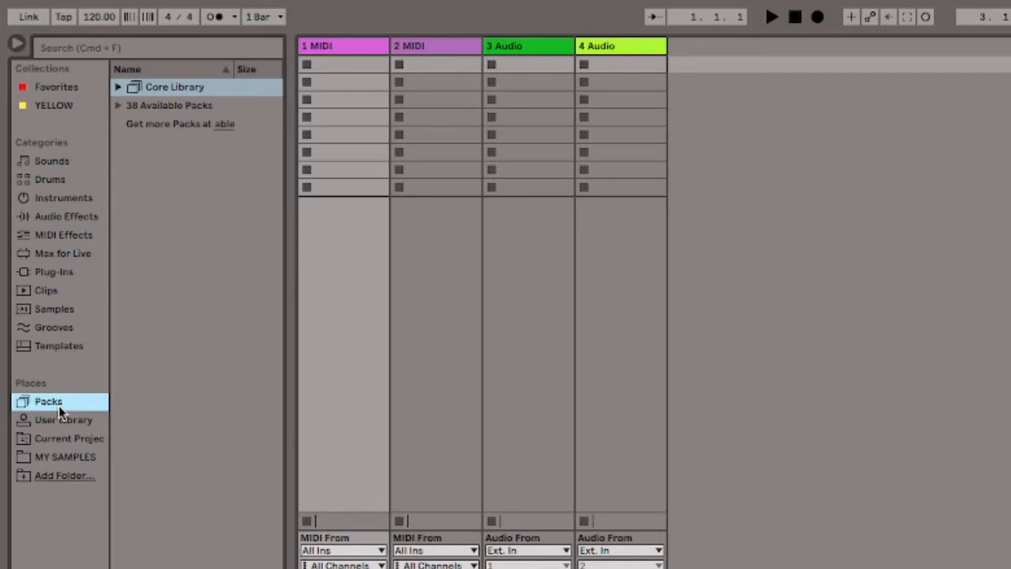
mouse_move(249, 175)
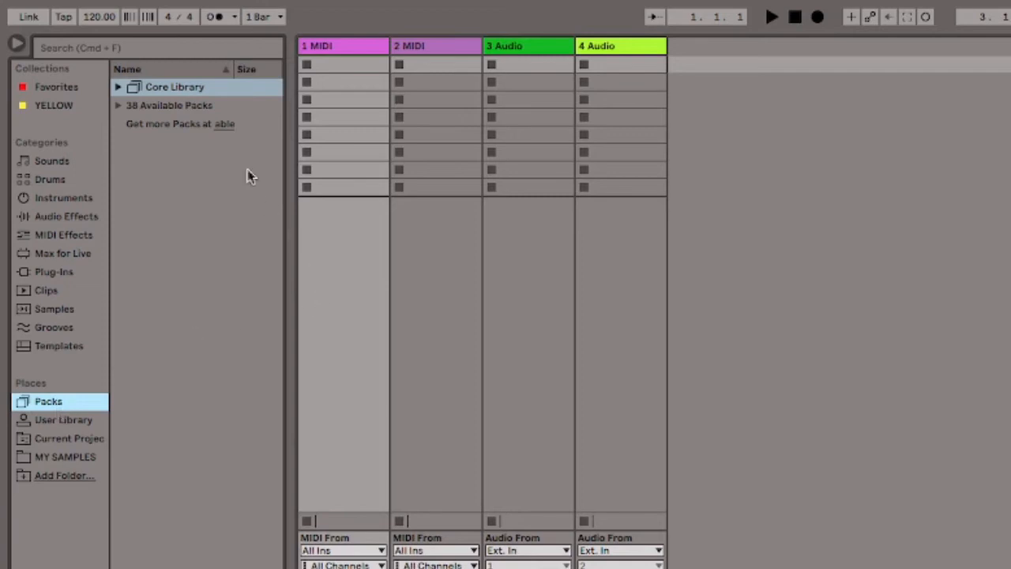
mouse_move(225, 129)
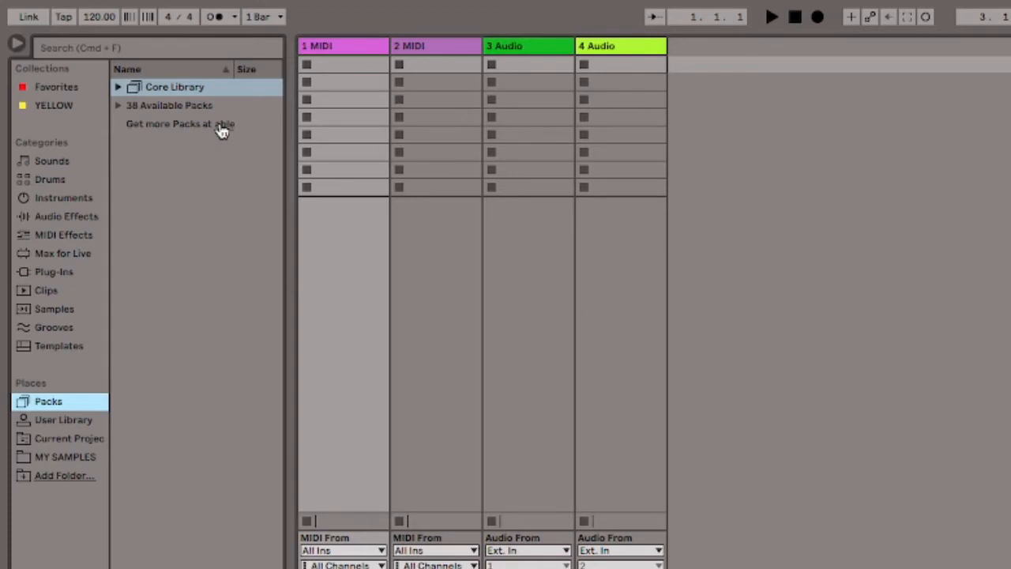
left_click(64, 421)
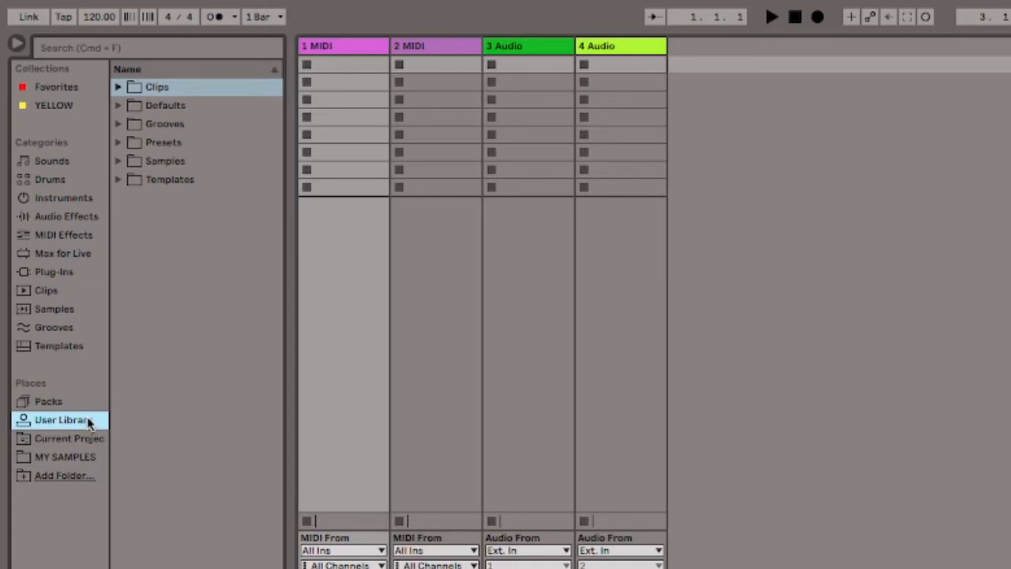
Step: Return to Current Project and MY SAMPLES, then start adding a new folder to Places
left_click(70, 438)
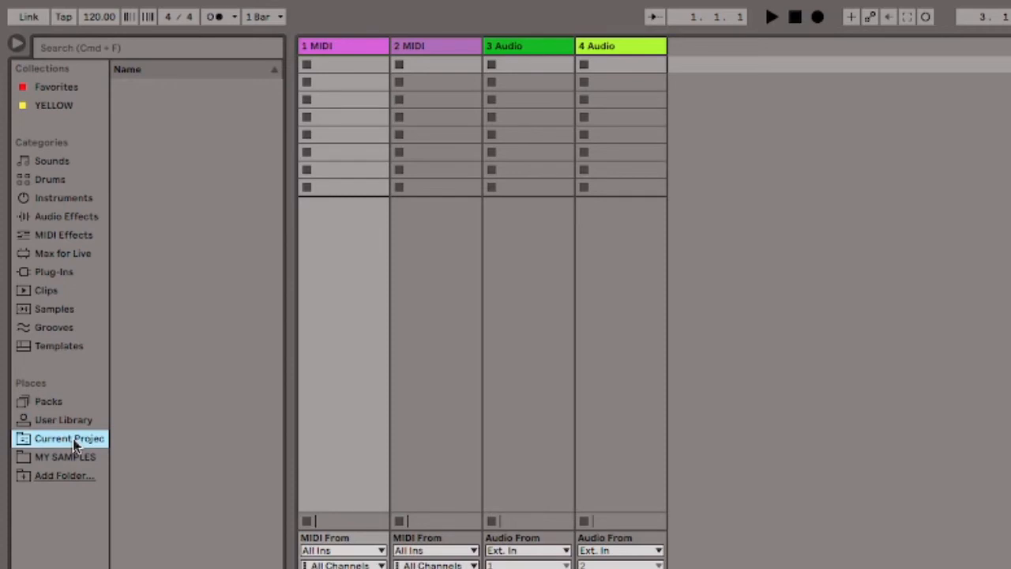
left_click(65, 457)
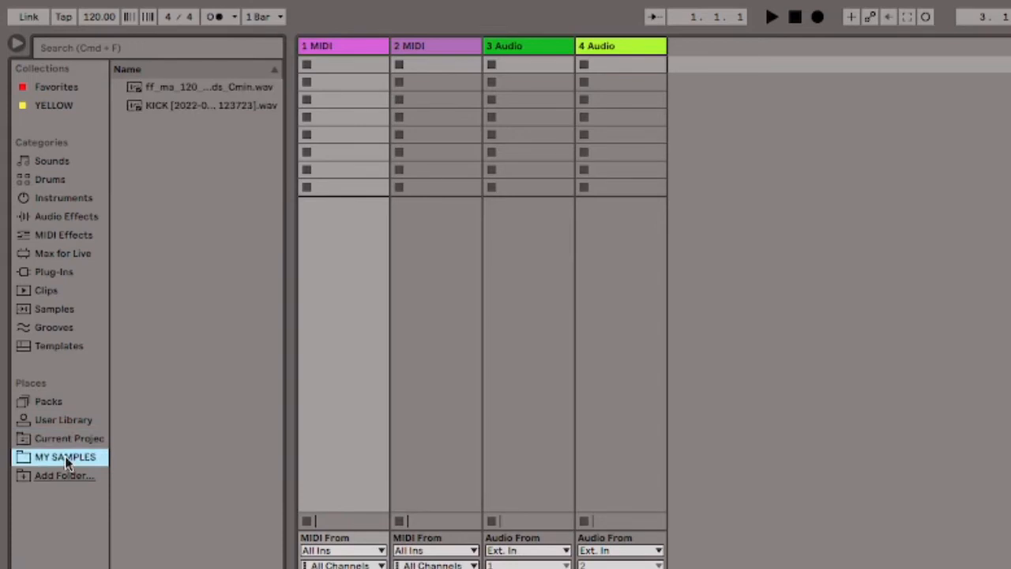
left_click(63, 474)
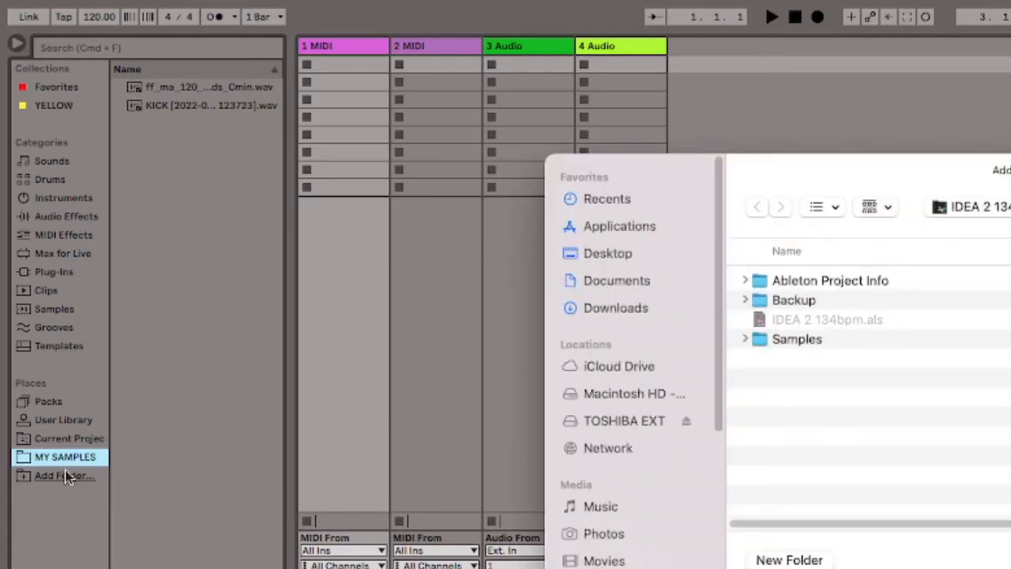
mouse_move(616, 439)
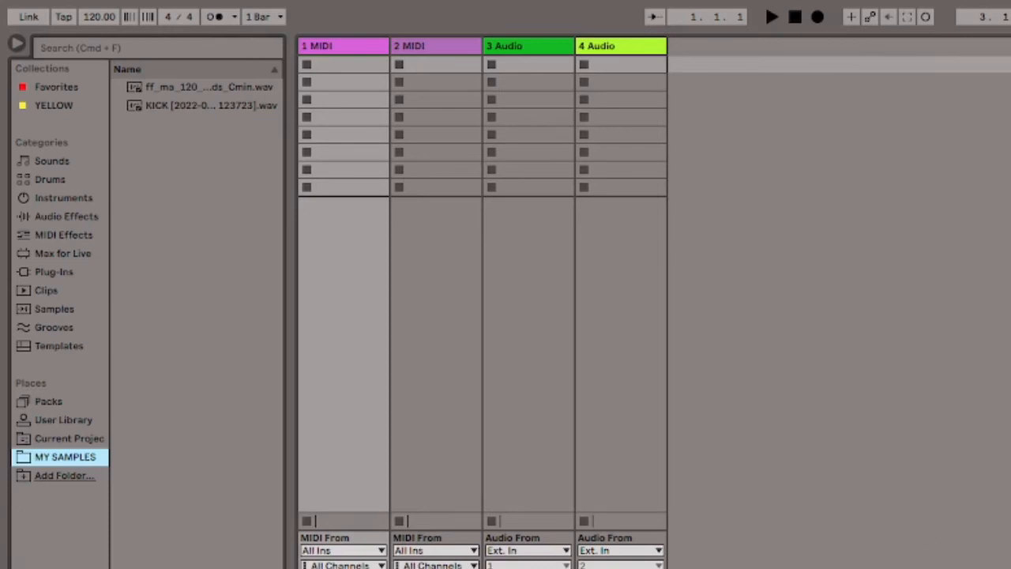
mouse_move(247, 332)
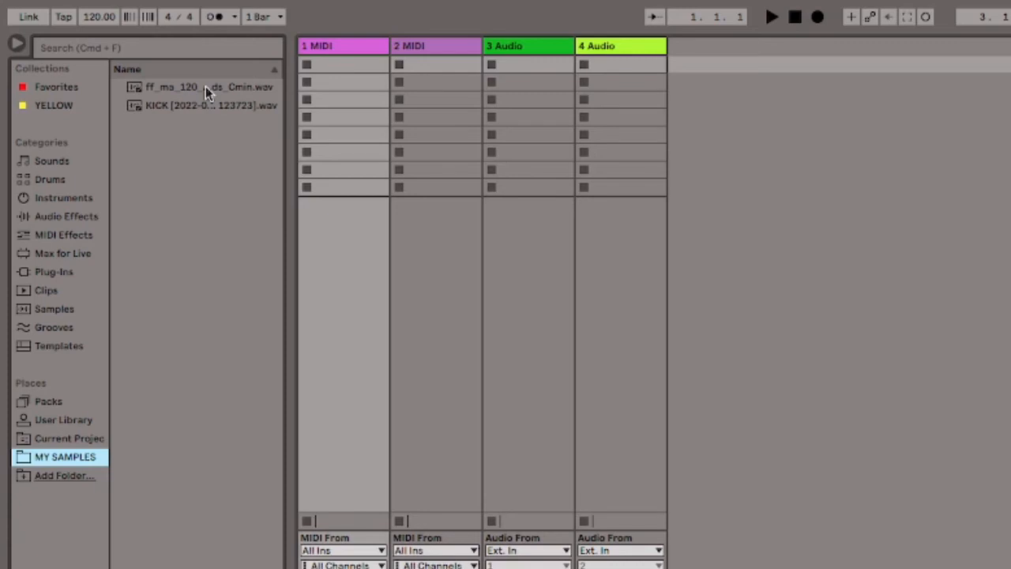
left_click(197, 87)
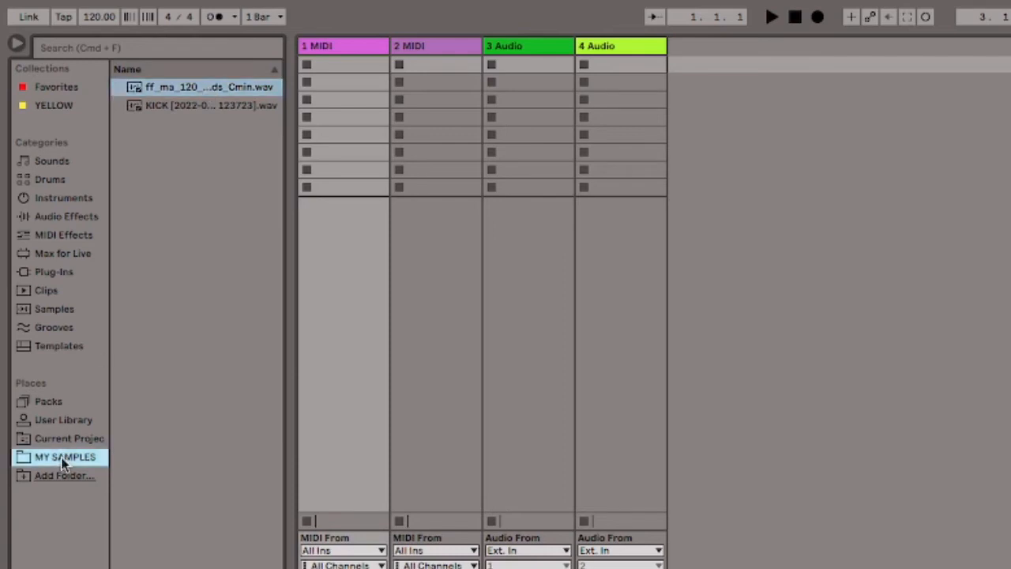
left_click(197, 86)
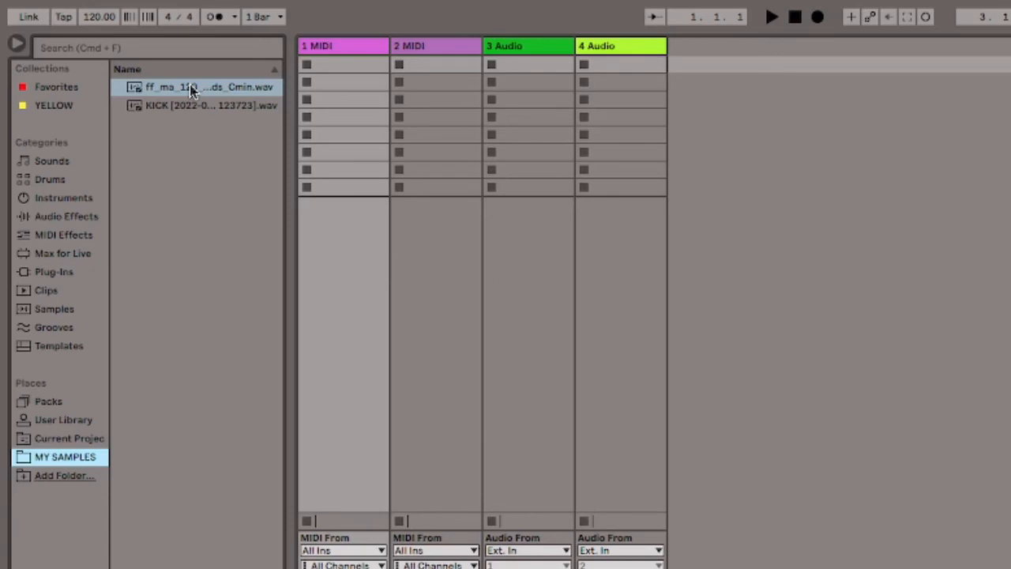
left_click(212, 105)
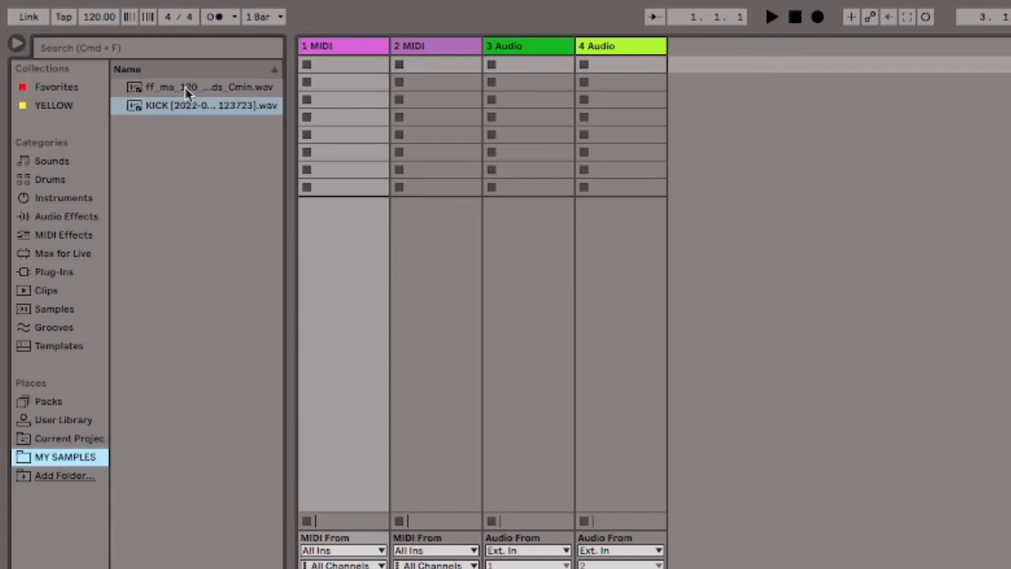
mouse_move(559, 56)
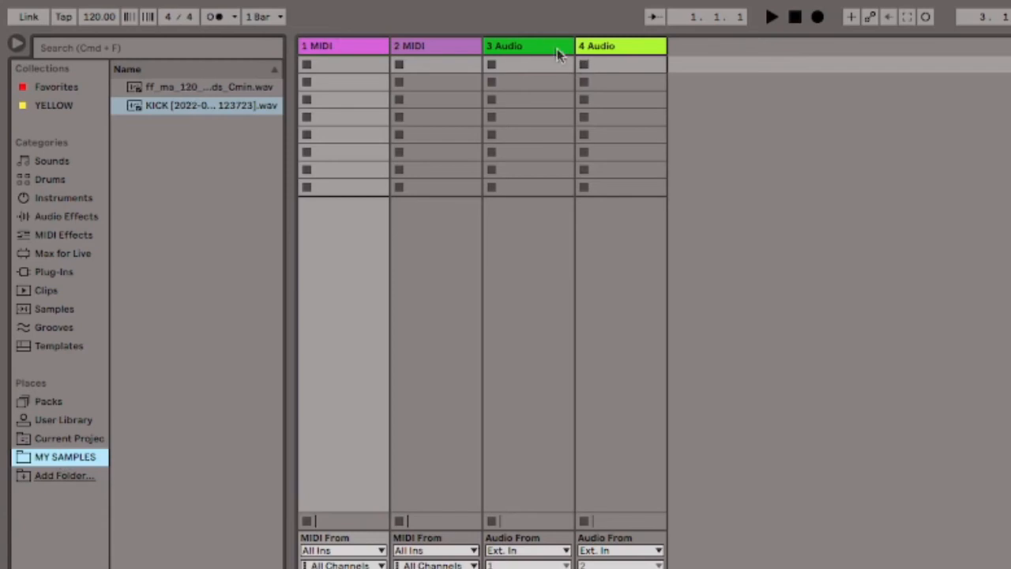
mouse_move(161, 91)
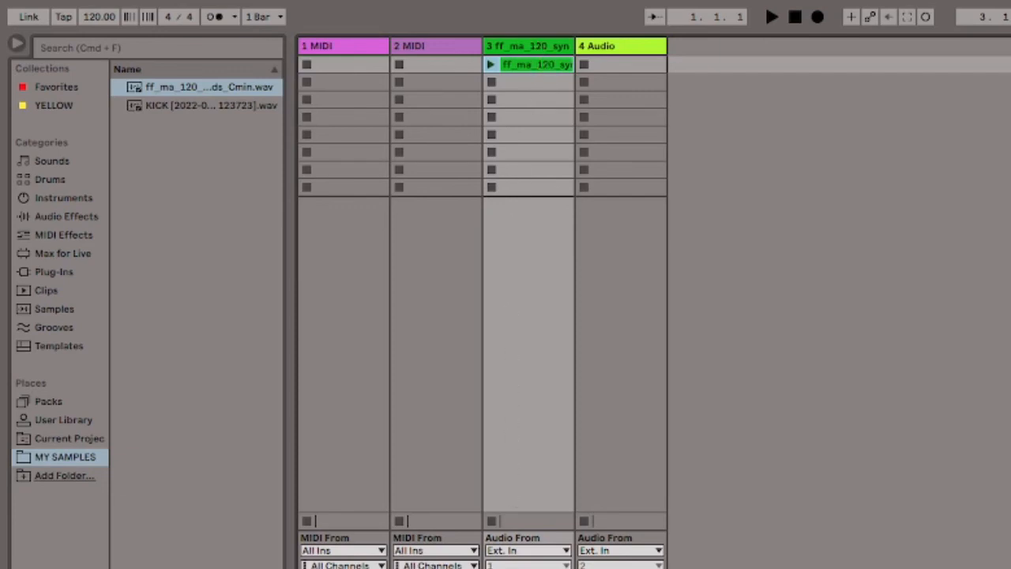
mouse_move(190, 125)
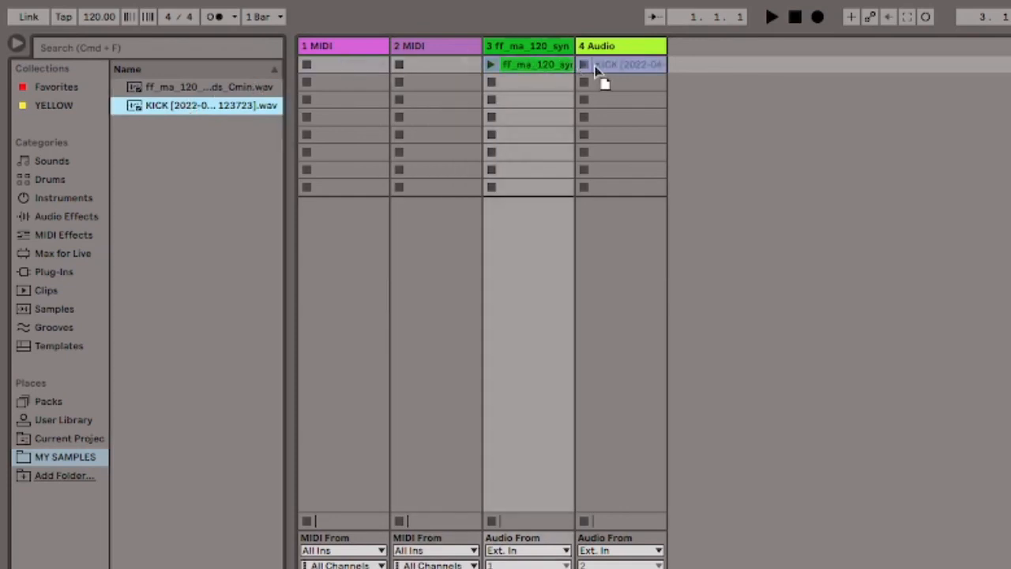
Step: Drop the KICK .wav into audio track 4's first clip slot
left_click(624, 63)
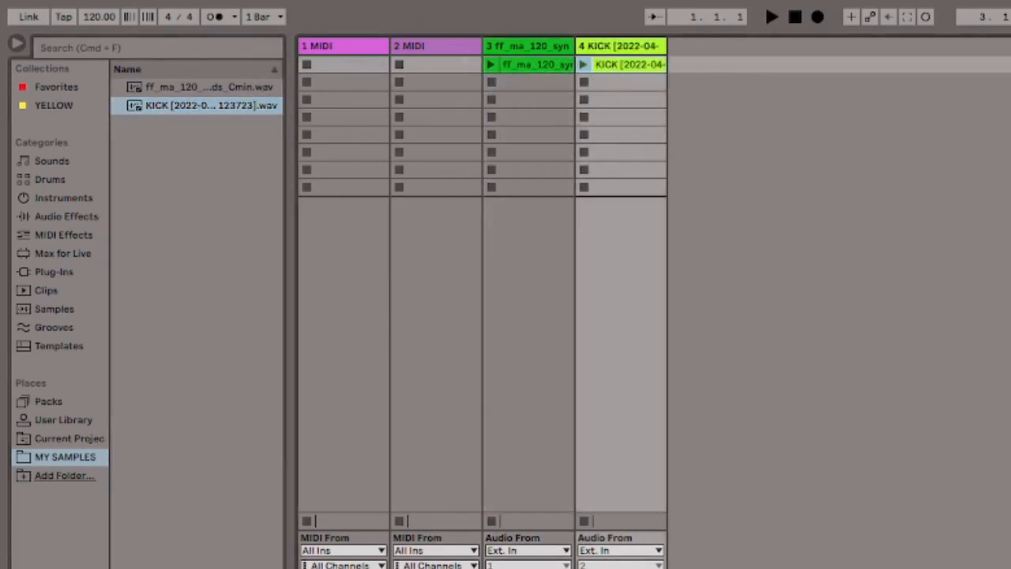